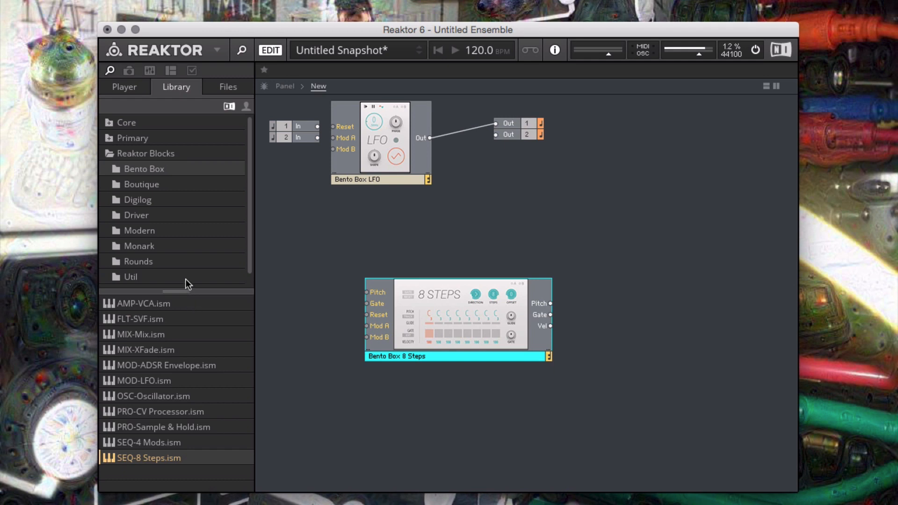
Add the Util MIDI Out block and wire the clock gate into the 8 Steps gate
{"action": "left_click", "coordinate": [131, 277]}
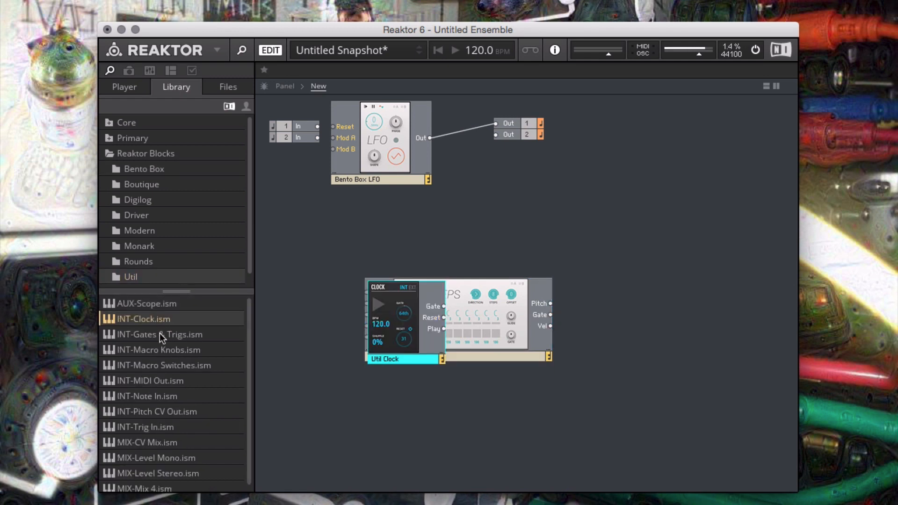
{"action": "double_click", "coordinate": [150, 381]}
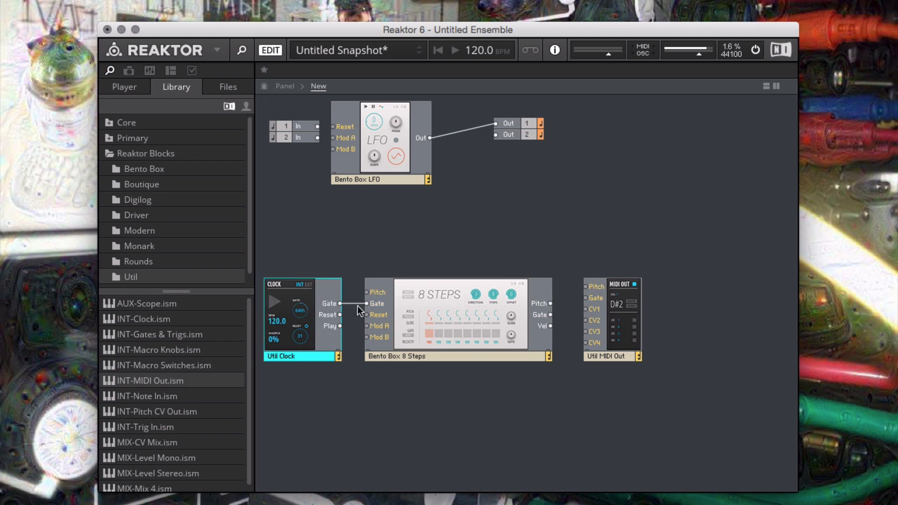
{"action": "left_click_drag", "start_coordinate": [338, 314], "coordinate": [369, 314]}
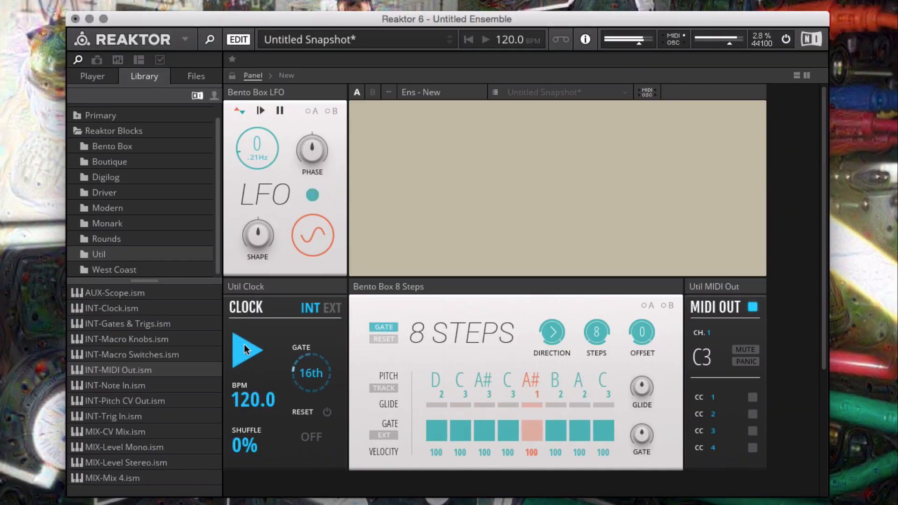
{"action": "mouse_move", "coordinate": [248, 350]}
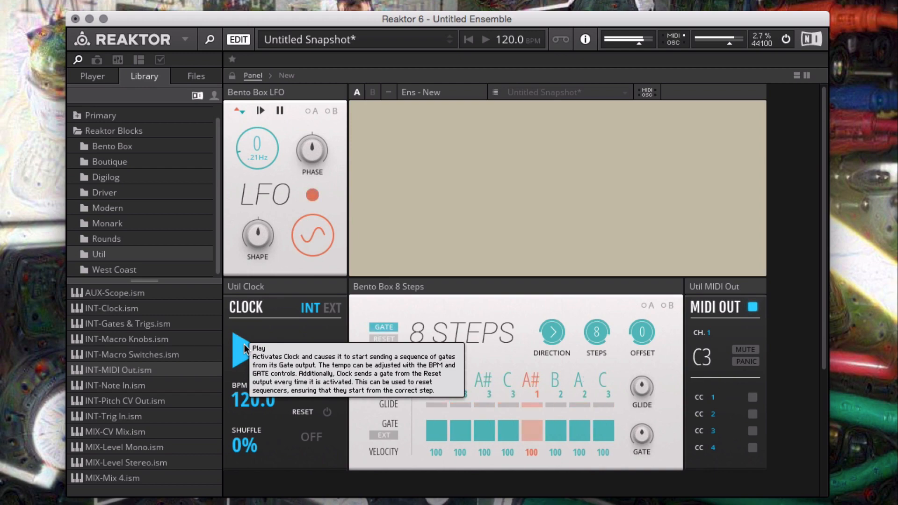
Press Play on the Util Clock panel to run the sequencer
{"action": "left_click", "coordinate": [245, 352]}
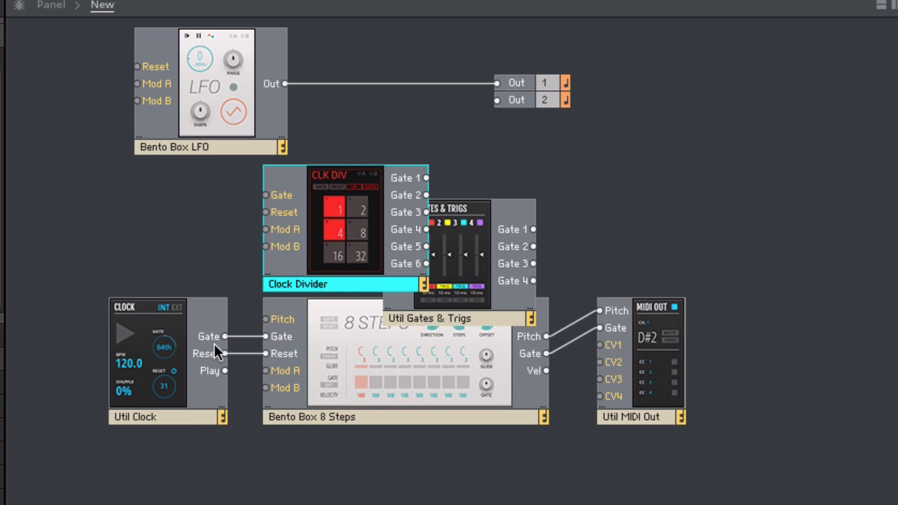
Wire the clock's reset output into the Clock Divider's reset input
{"action": "left_click_drag", "start_coordinate": [225, 337], "coordinate": [265, 196]}
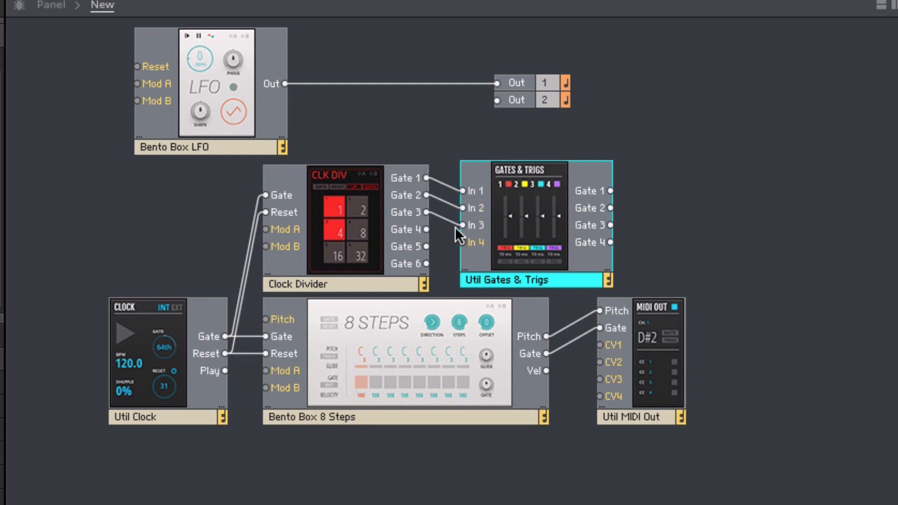
{"action": "mouse_move", "coordinate": [564, 210]}
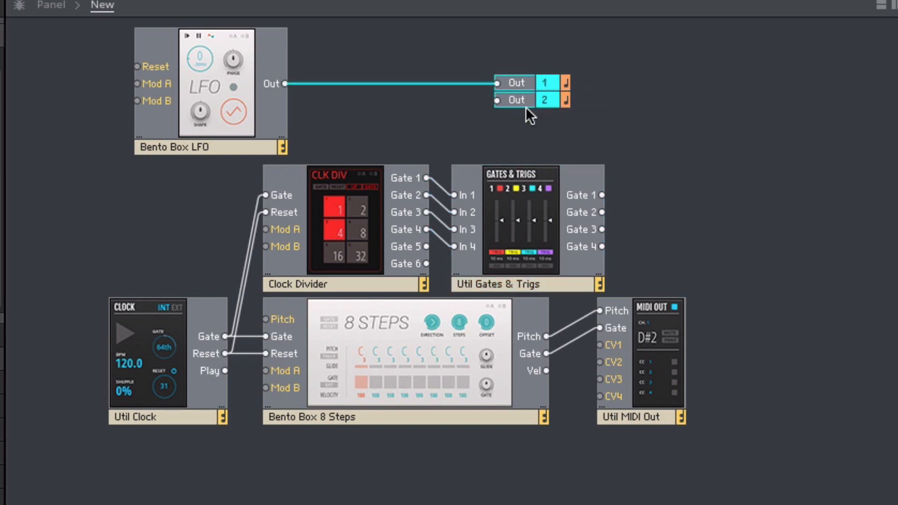
Add extra audio Out ports and route Gates & Trigs Gate 1 to one
{"action": "right_click", "coordinate": [544, 91]}
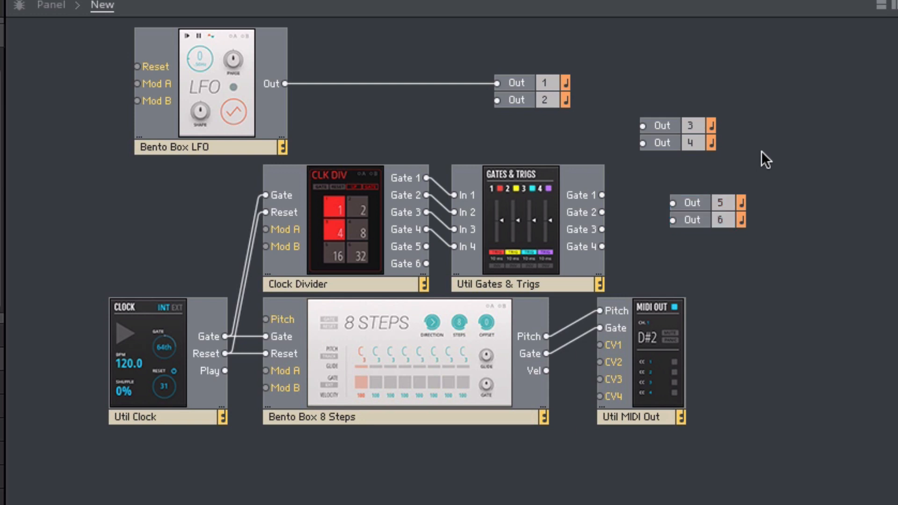
{"action": "mouse_move", "coordinate": [608, 204]}
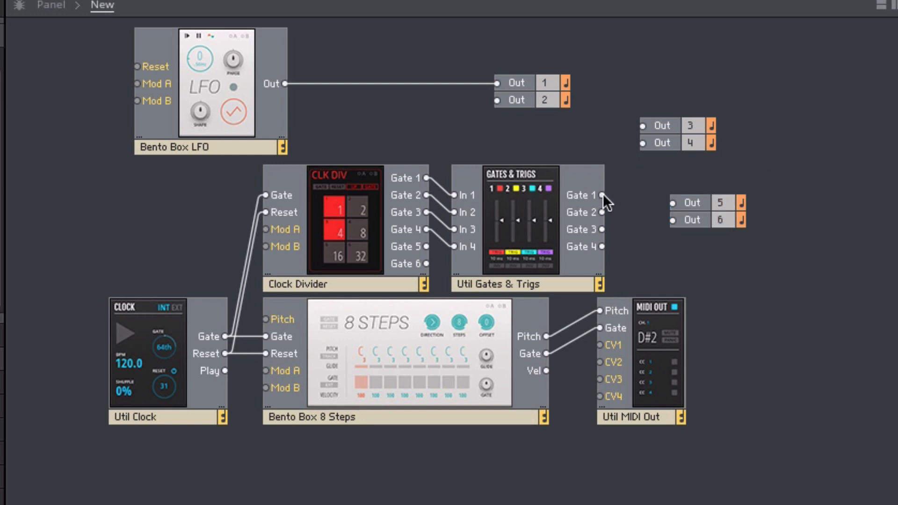
{"action": "left_click_drag", "start_coordinate": [602, 196], "coordinate": [643, 125]}
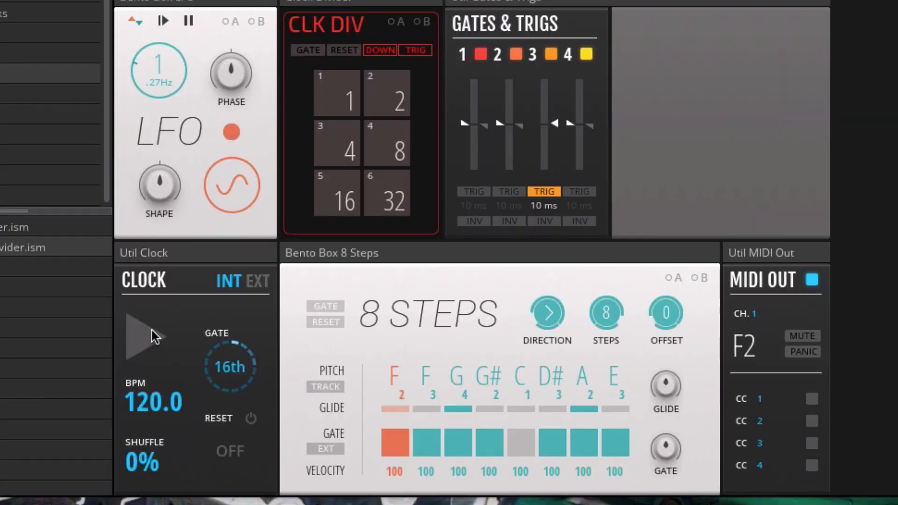
Press the Util Clock Play button in Panel view to run everything
{"action": "left_click", "coordinate": [148, 337]}
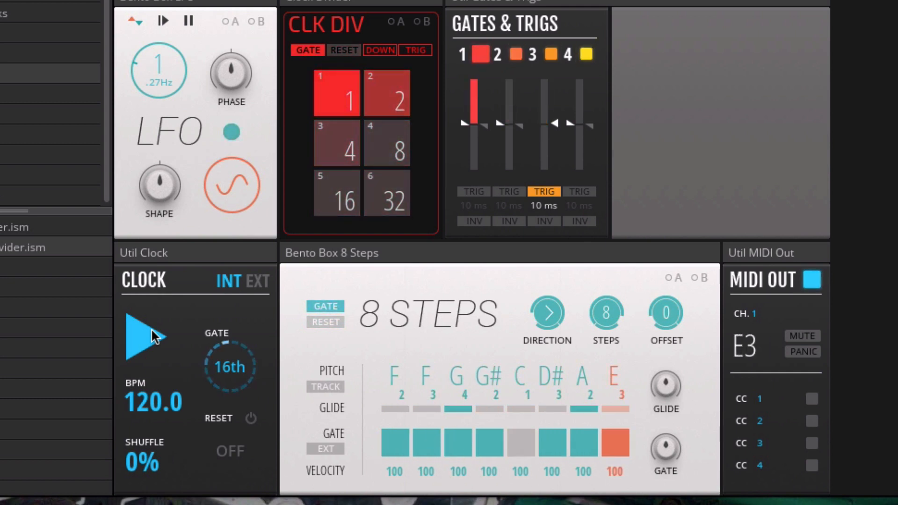